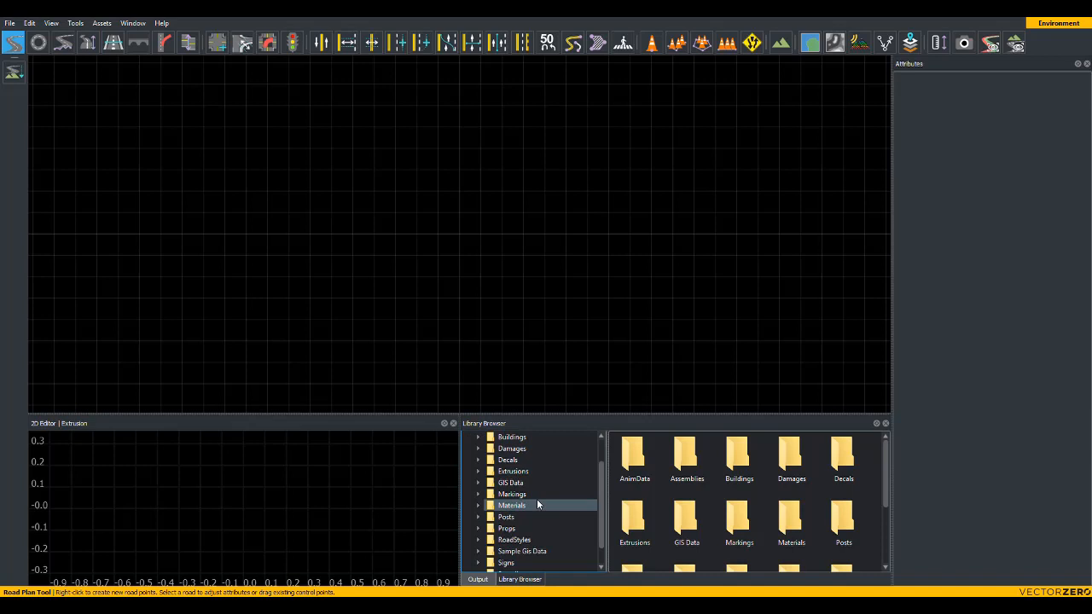
- Place the Center_Truss_Light prop from Props > FreewayTrusses into the 3D scene
{"action": "left_click", "coordinate": [507, 505]}
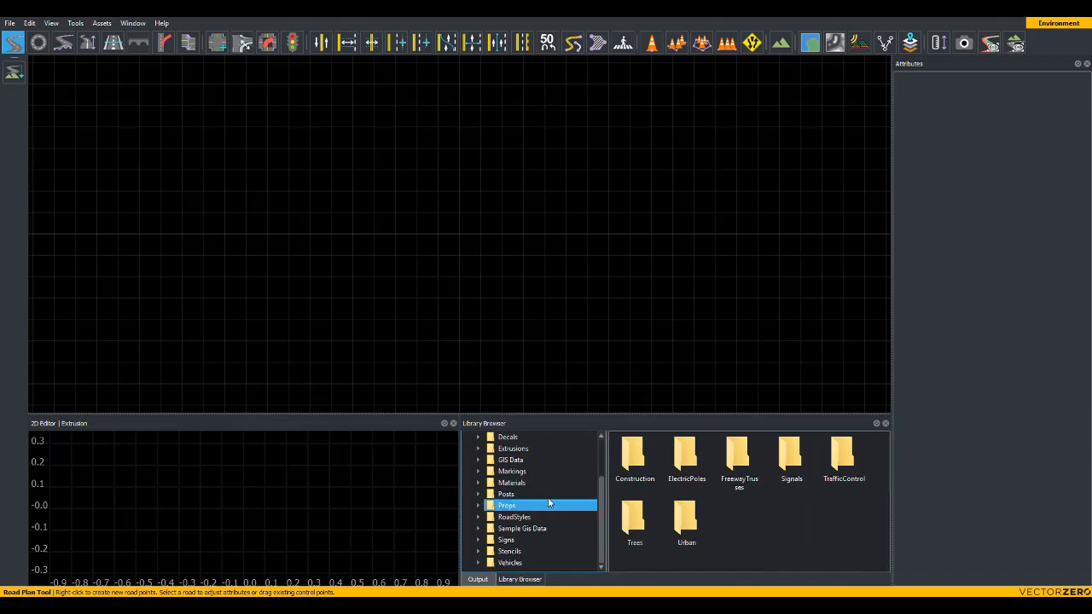
{"action": "mouse_move", "coordinate": [802, 522]}
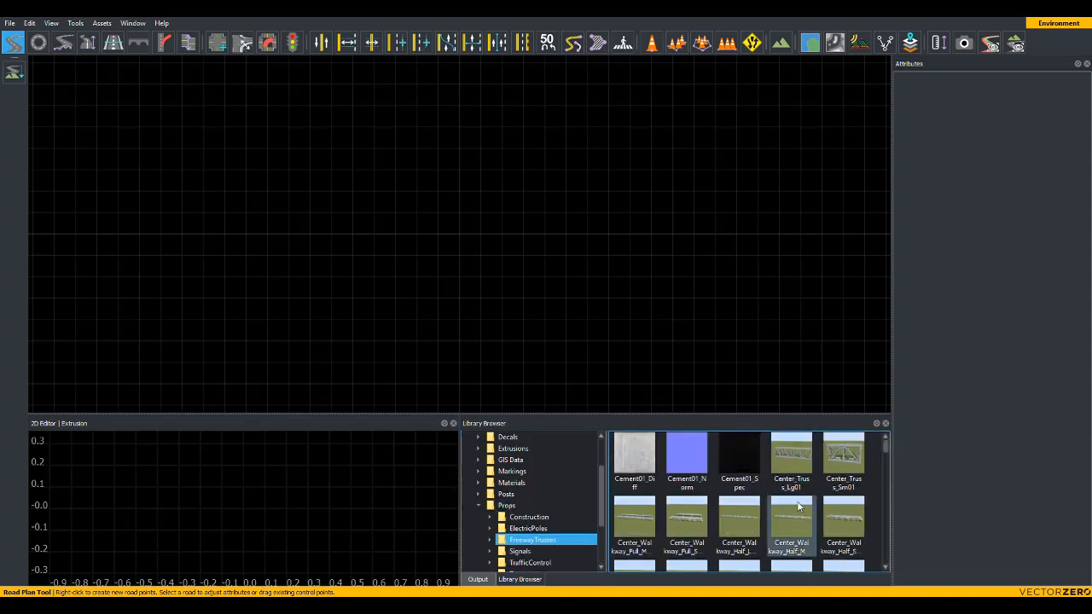
{"action": "scroll", "scroll_direction": "down", "scroll_amount": 3}
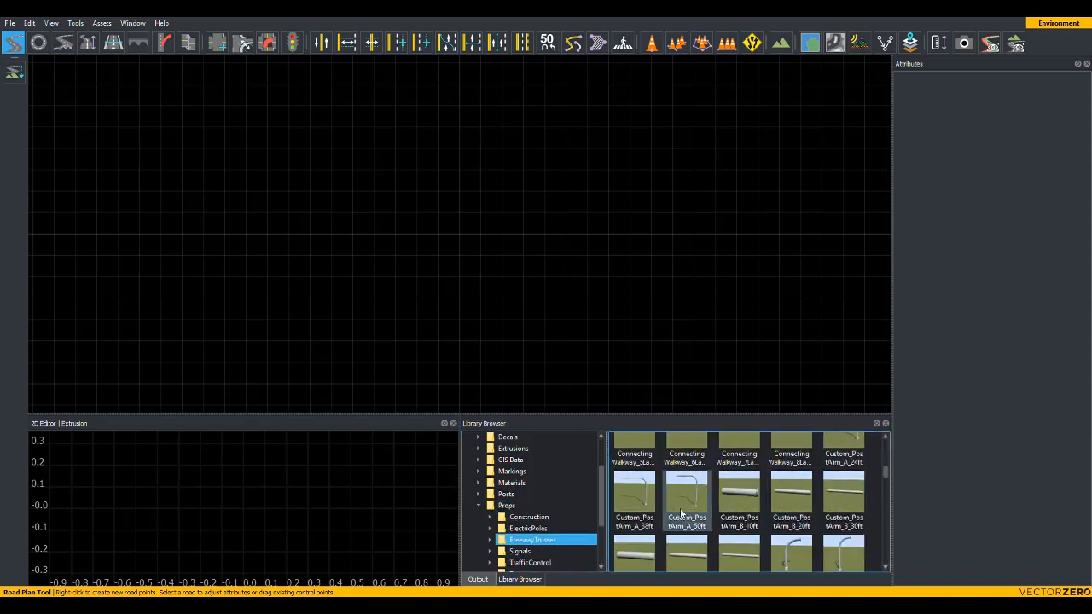
{"action": "left_click", "coordinate": [686, 498]}
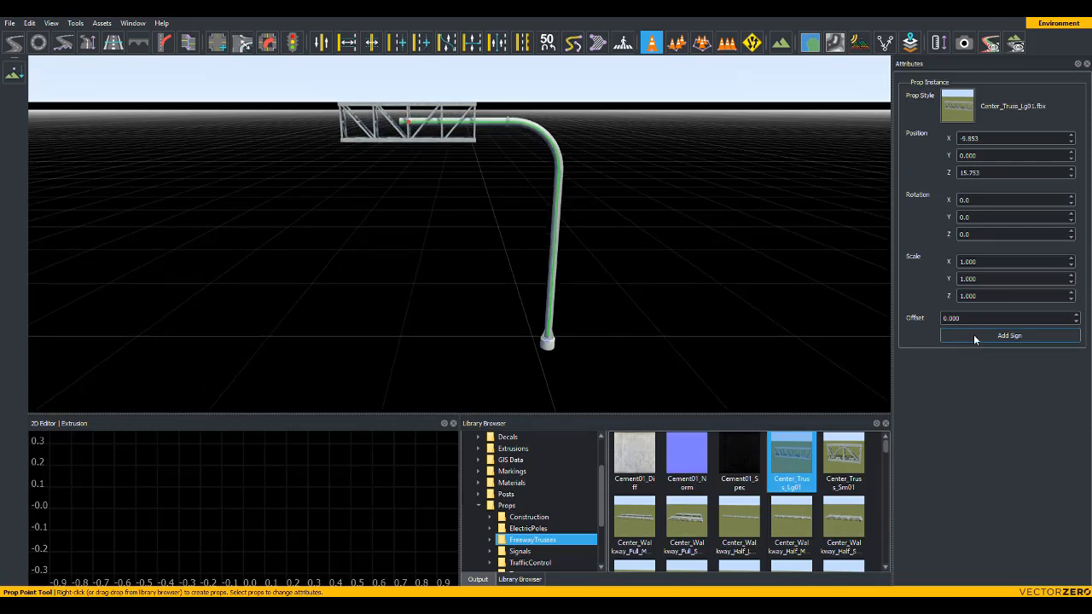
- Add a blank green sign to the truss and size it to 7.00 wide by 3.00 high
{"action": "left_click", "coordinate": [1010, 334]}
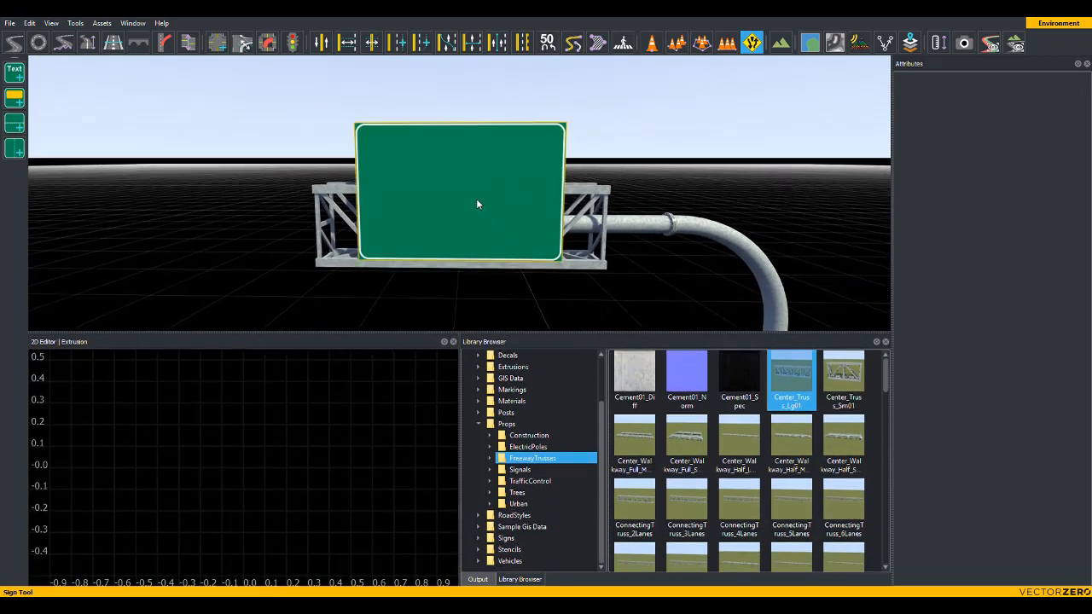
{"action": "left_click", "coordinate": [461, 197]}
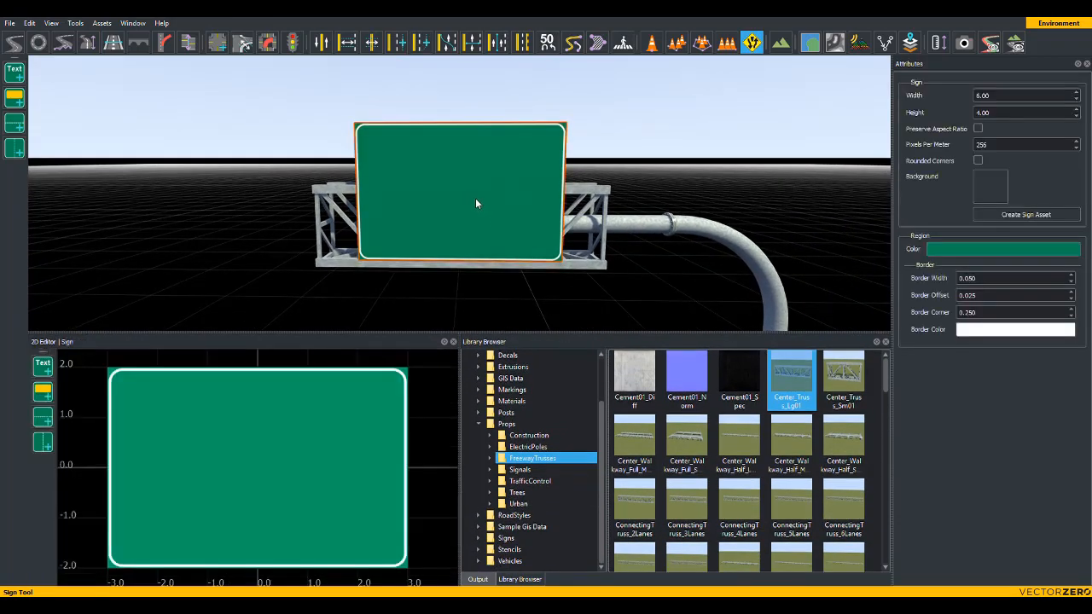
{"action": "mouse_move", "coordinate": [499, 192]}
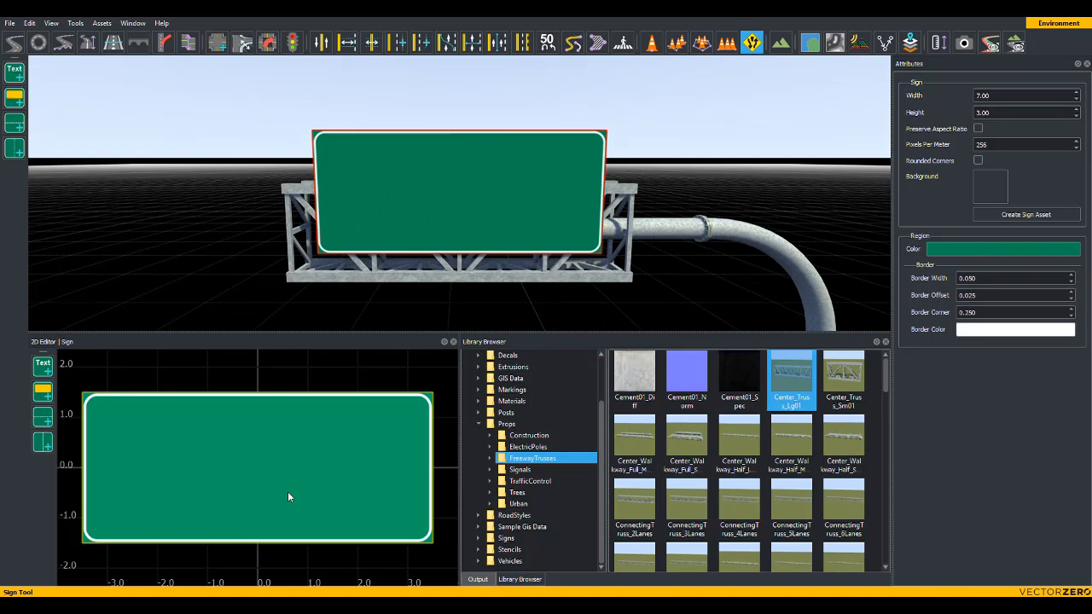
{"action": "mouse_move", "coordinate": [213, 474]}
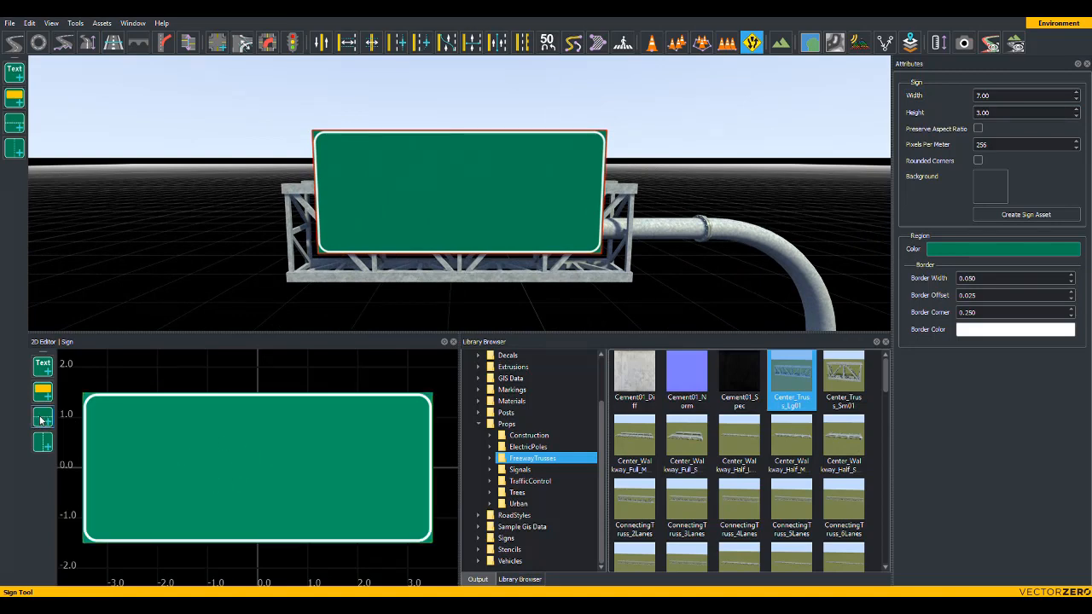
- Split the sign with a horizontal separator, then divide the upper region into left and right halves
{"action": "left_click", "coordinate": [41, 417]}
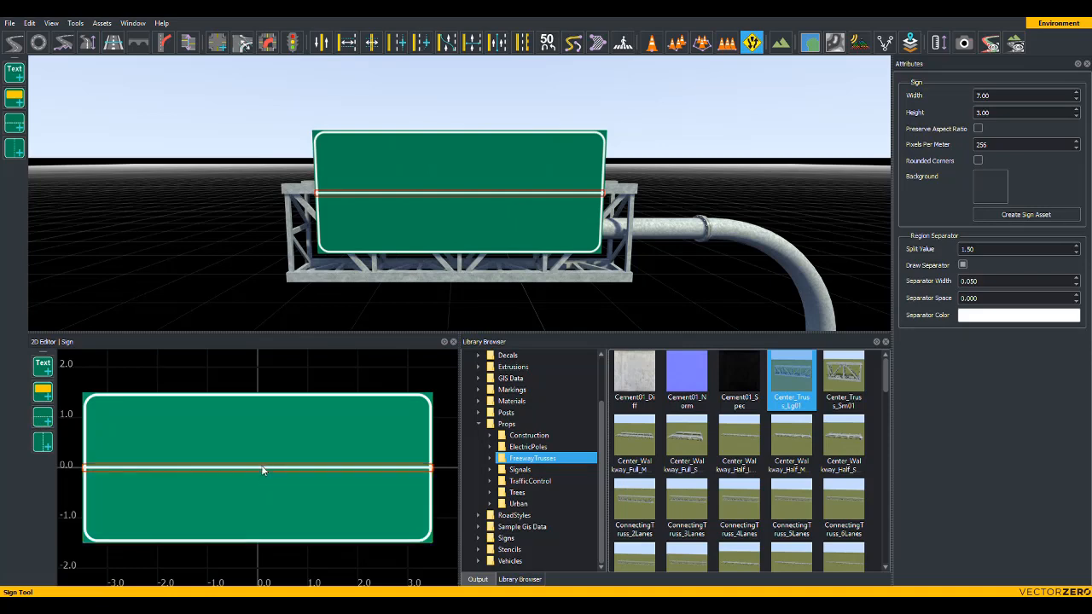
{"action": "mouse_move", "coordinate": [259, 473]}
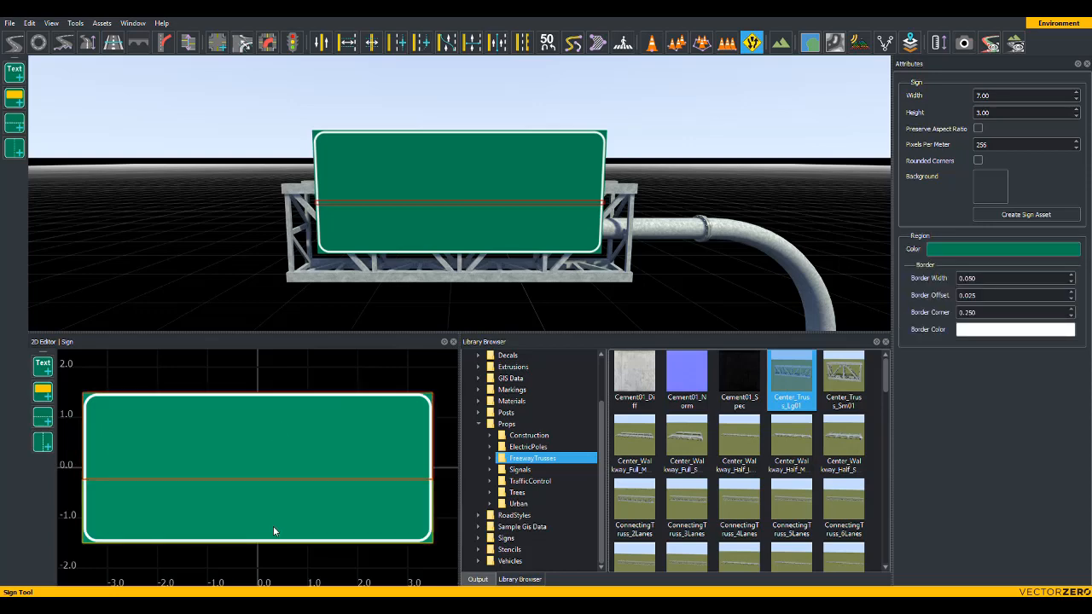
{"action": "mouse_move", "coordinate": [359, 491]}
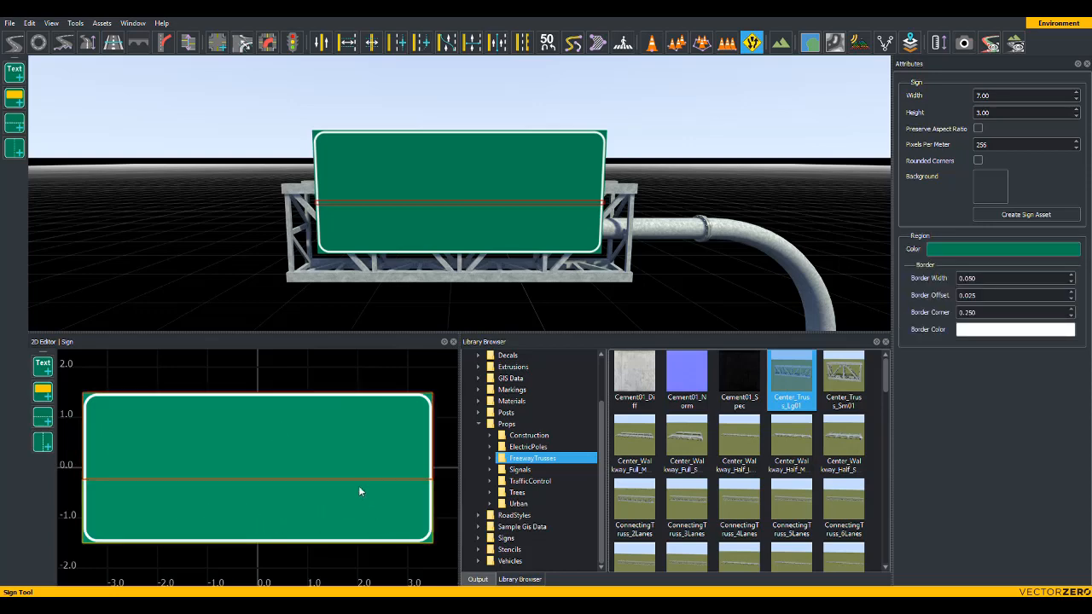
{"action": "mouse_move", "coordinate": [262, 443]}
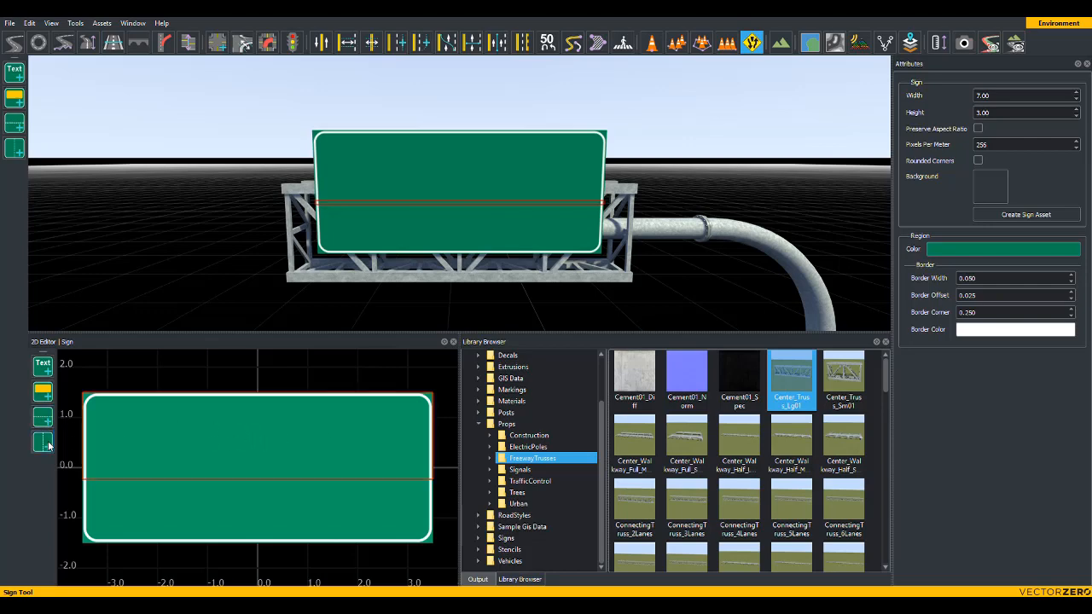
{"action": "left_click", "coordinate": [43, 442]}
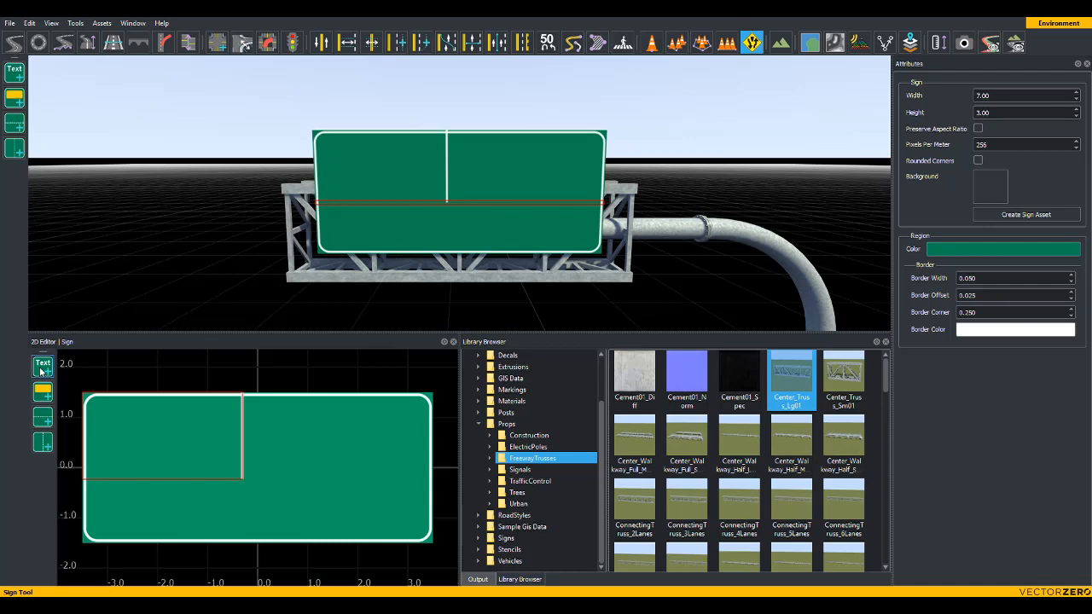
- Add a text label in the upper-left region and change it from New Text to EAST
{"action": "left_click", "coordinate": [41, 361]}
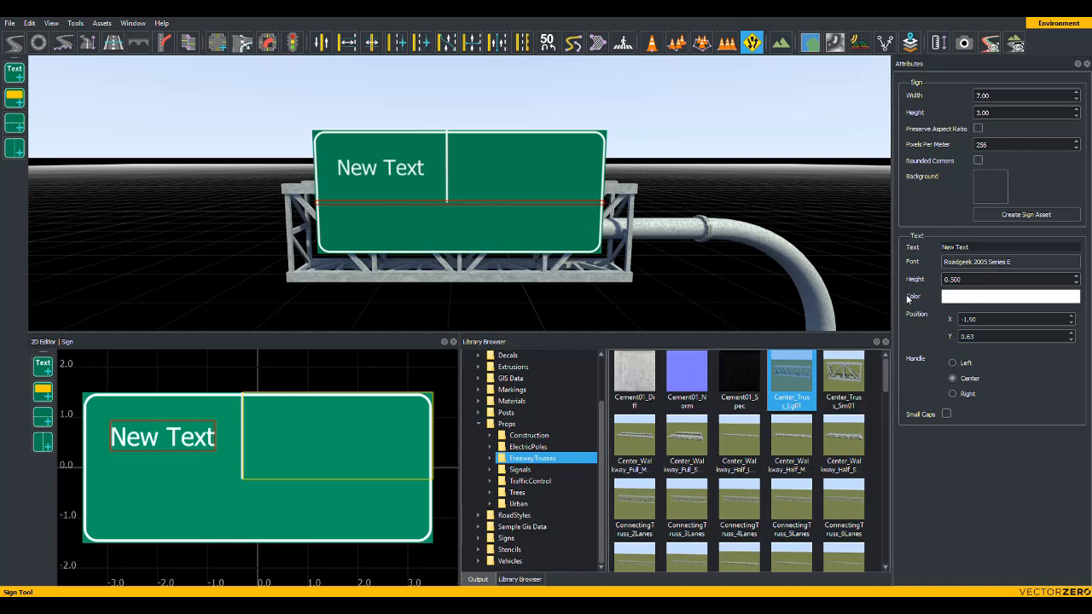
{"action": "mouse_move", "coordinate": [888, 283]}
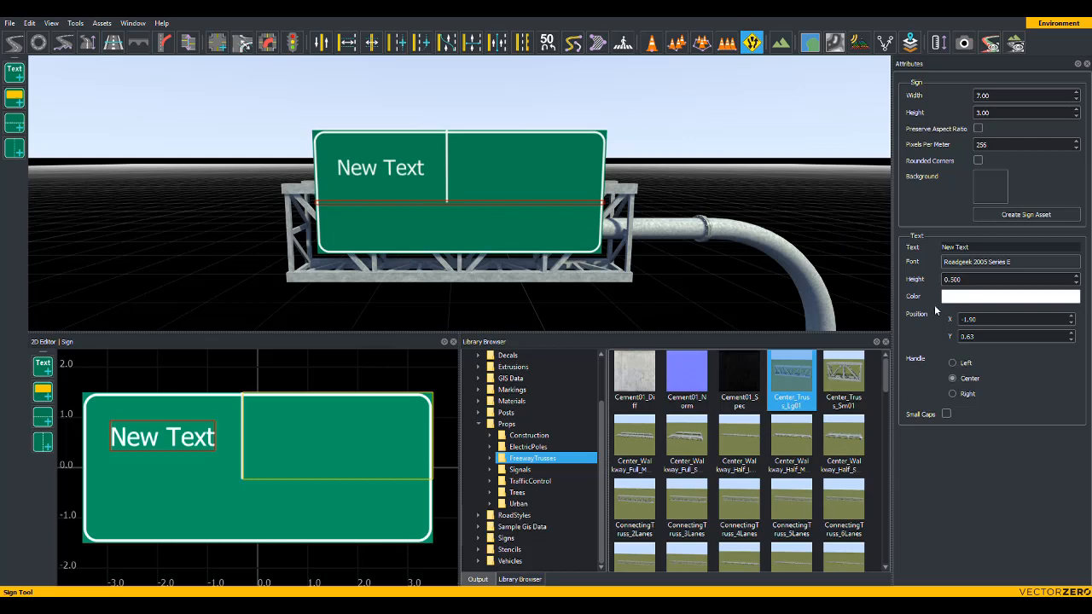
{"action": "left_click", "coordinate": [1010, 263]}
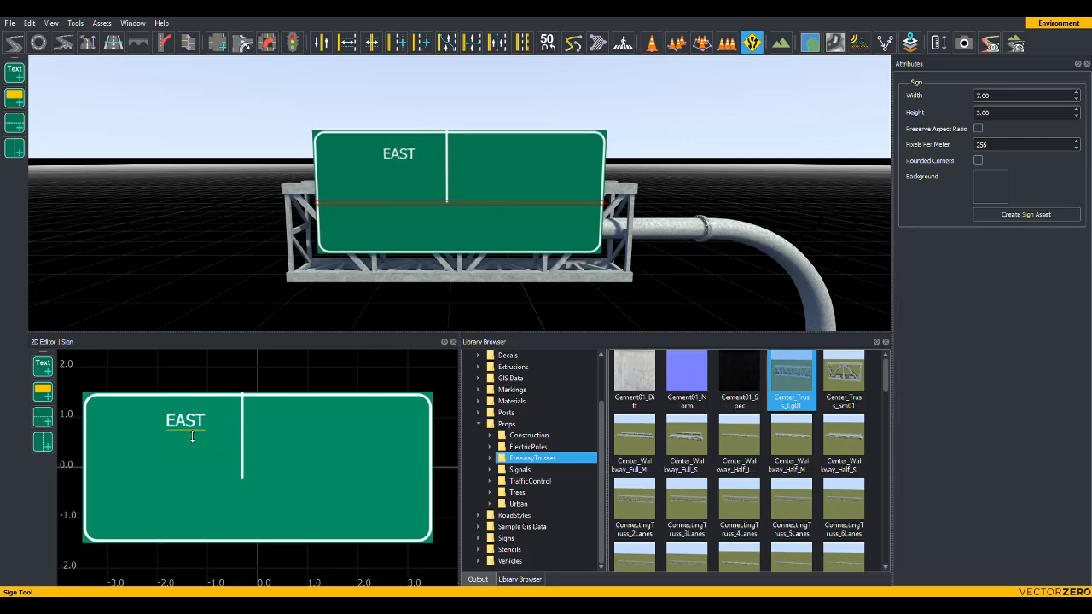
{"action": "left_click", "coordinate": [184, 420]}
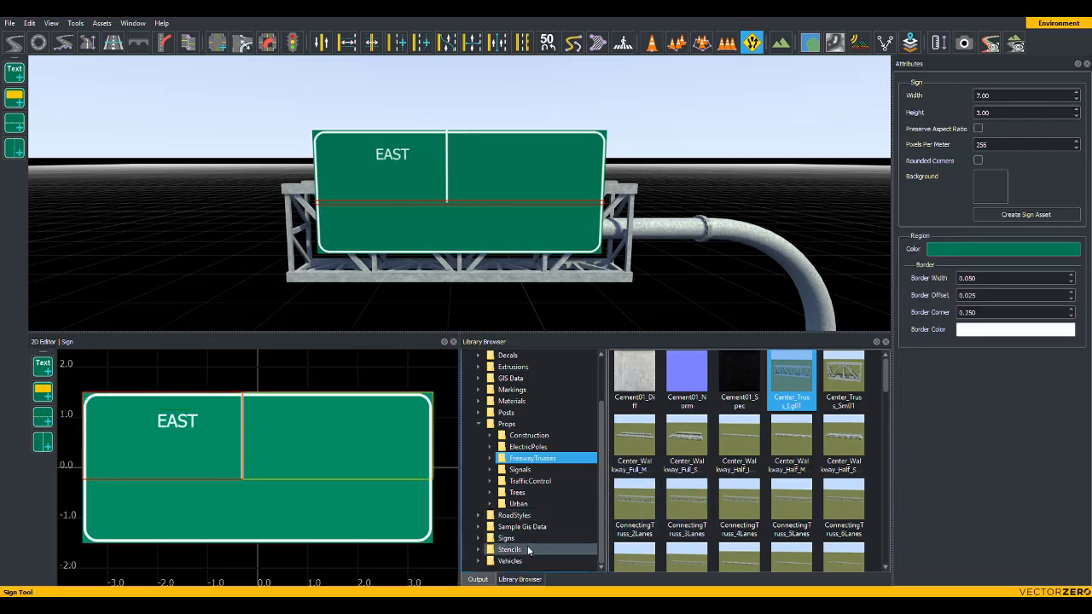
- Place an interstate shield symbol beside EAST and set its route number to 595
{"action": "left_click", "coordinate": [505, 539]}
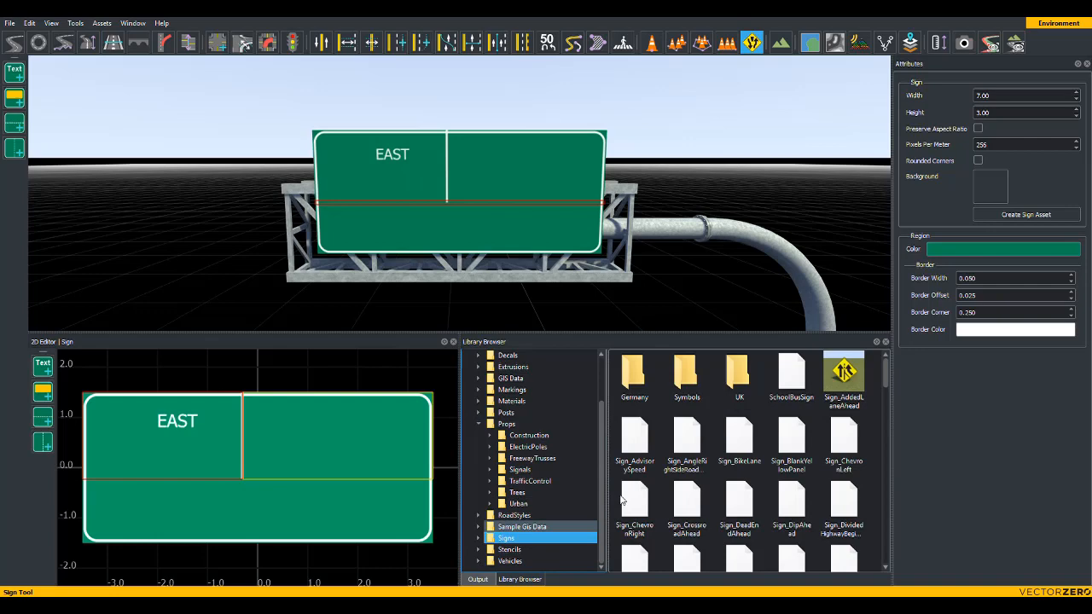
{"action": "left_click", "coordinate": [522, 561]}
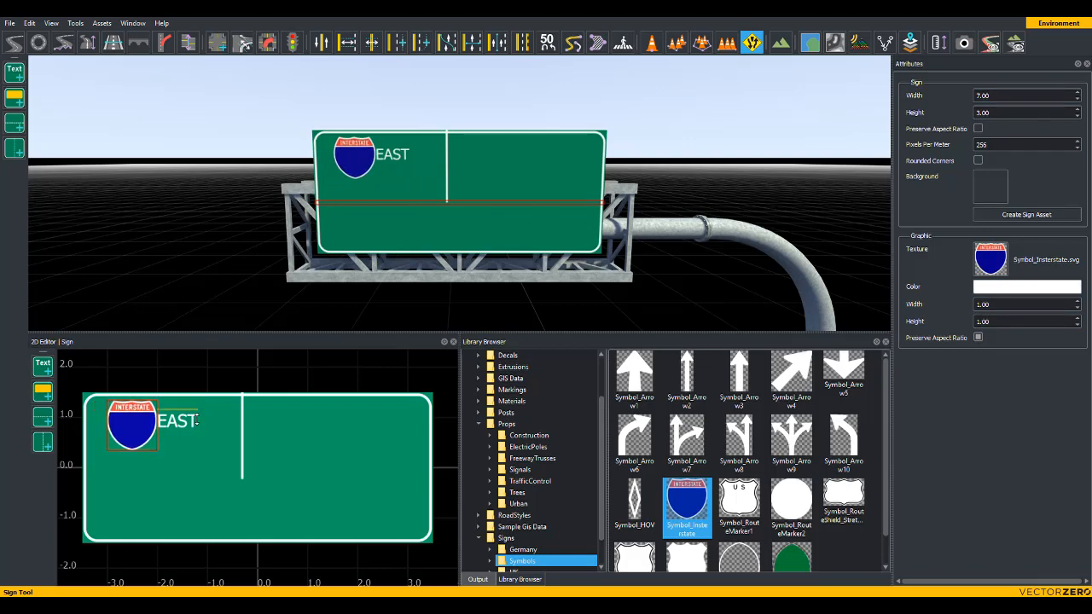
{"action": "left_click", "coordinate": [189, 419]}
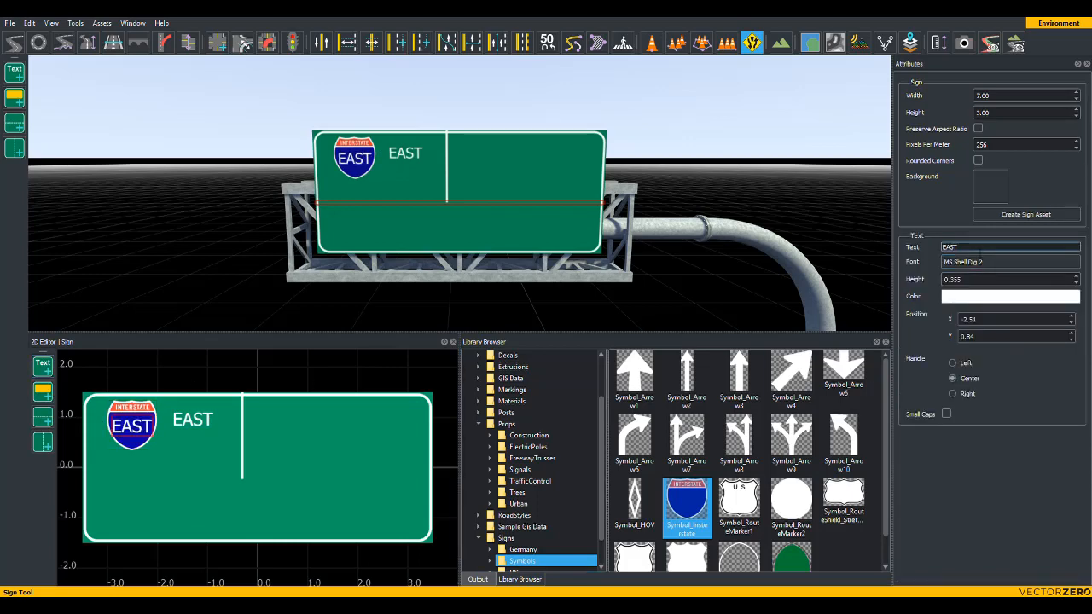
{"action": "type", "text": "5"}
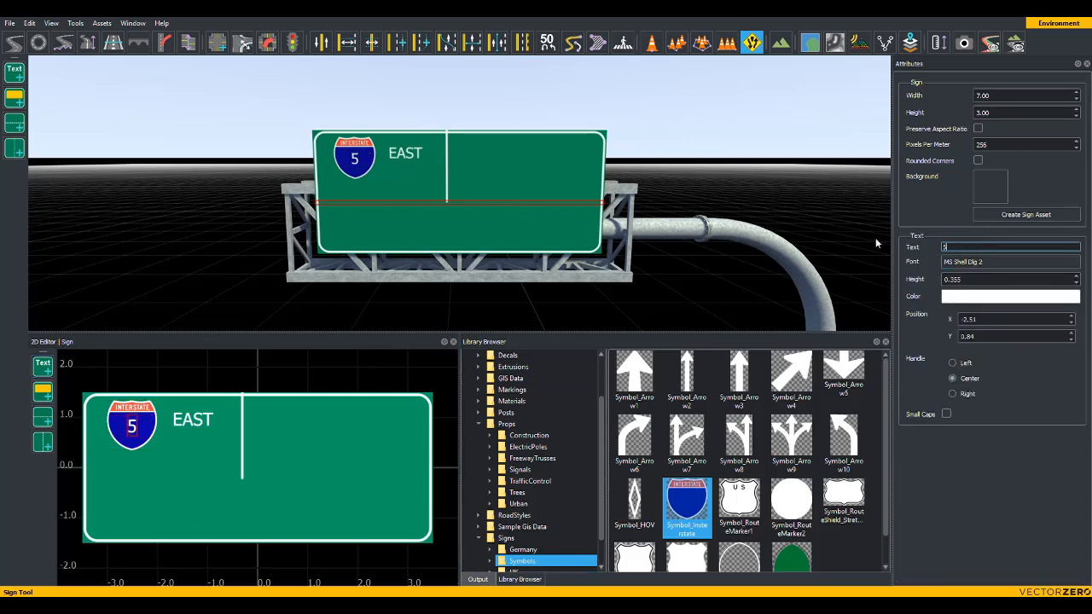
{"action": "type", "text": "95"}
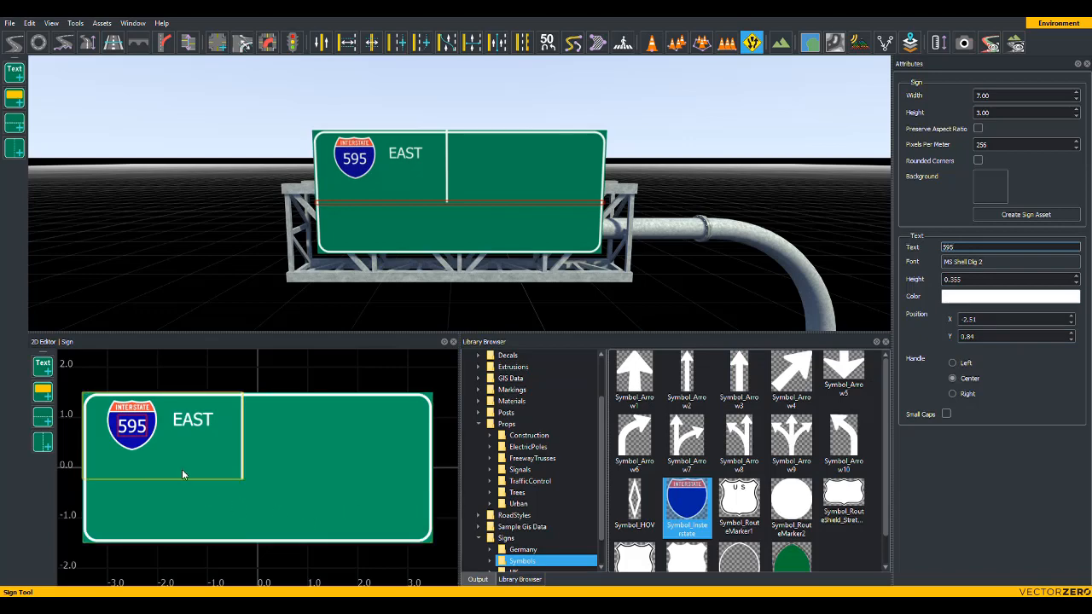
- Add text labels Annapolis under the 595 shield and Mitchellville on the right half
{"action": "left_click", "coordinate": [41, 366]}
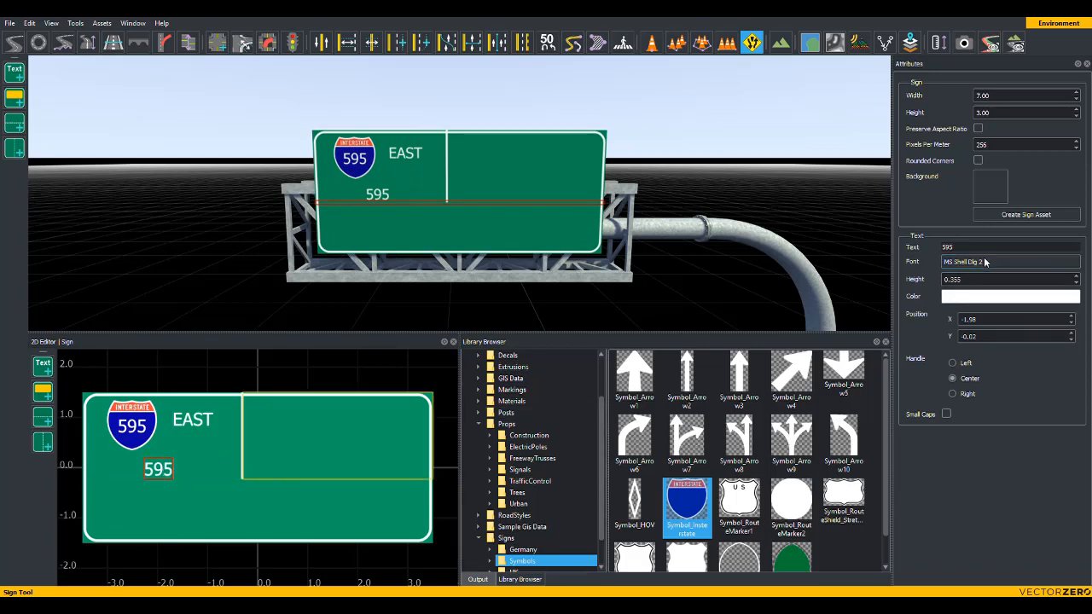
{"action": "type", "text": "Annapolis"}
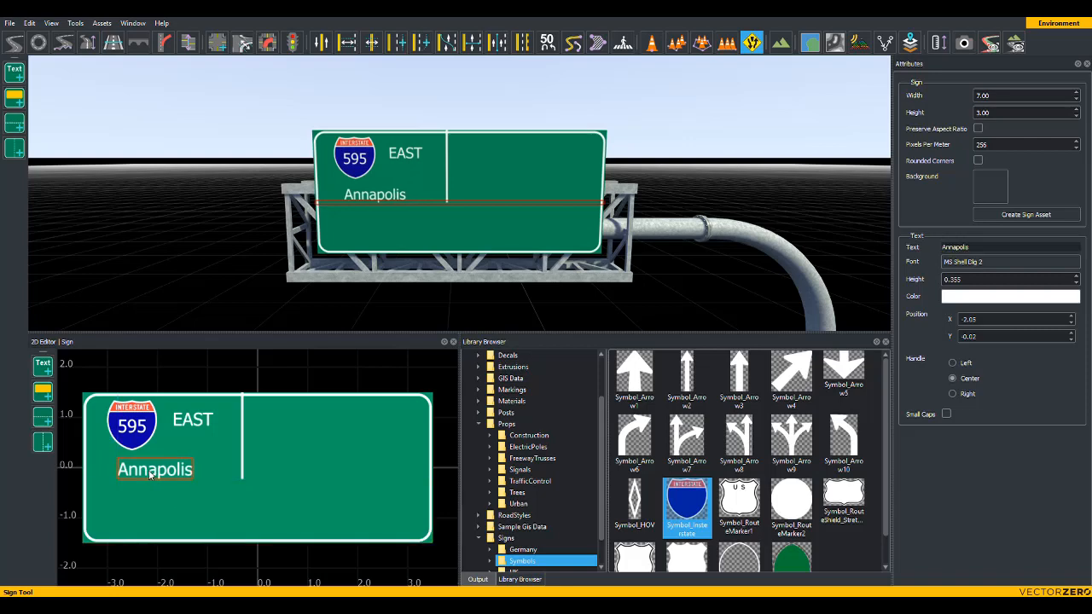
{"action": "left_click", "coordinate": [336, 437]}
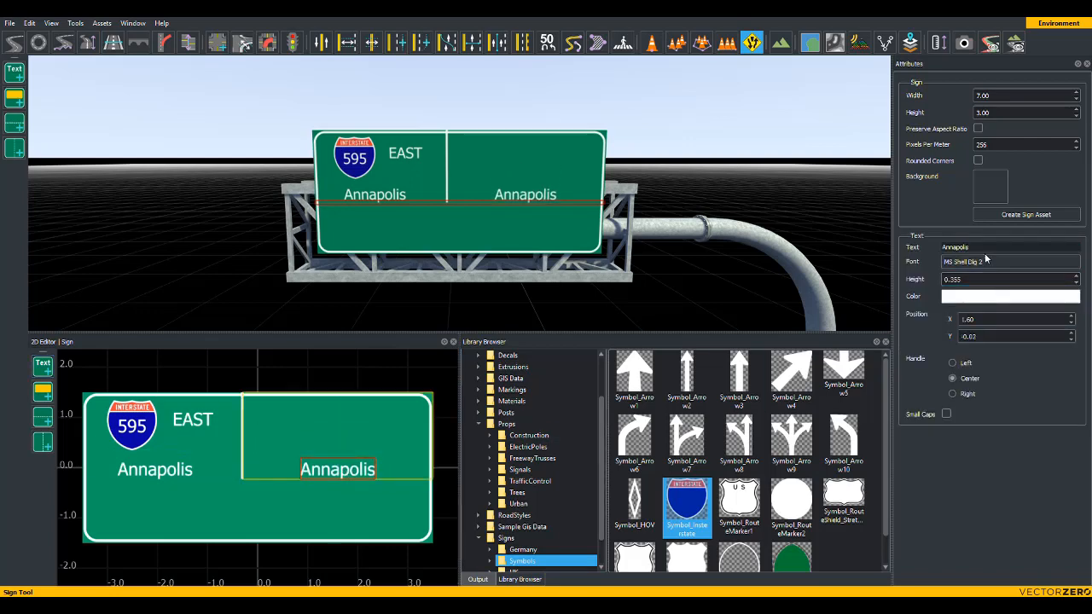
{"action": "type", "text": "M"}
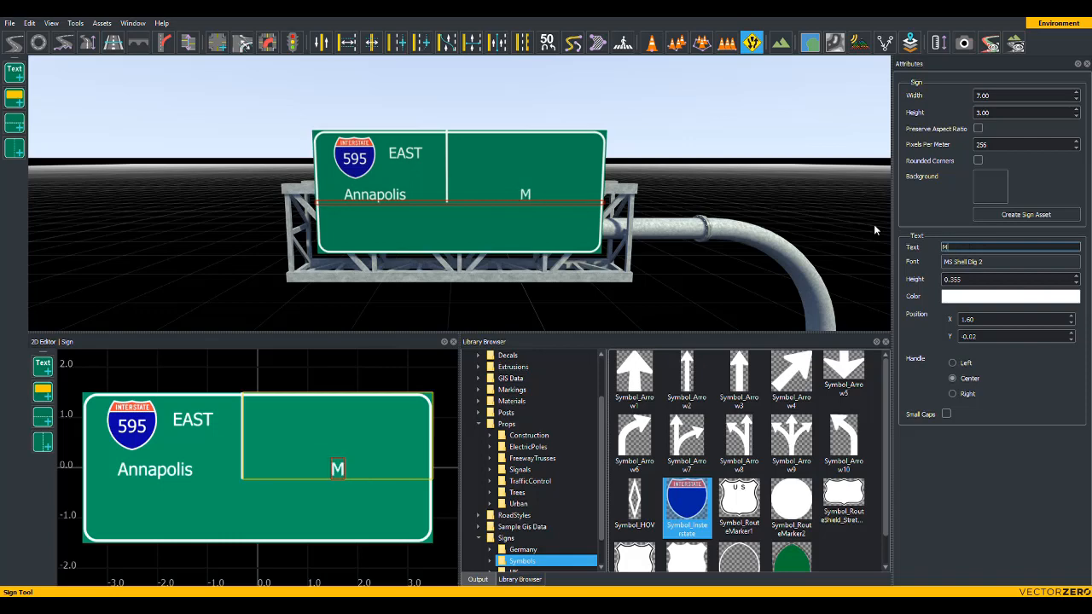
{"action": "type", "text": "itchellvil"}
{"action": "type", "text": "197"}
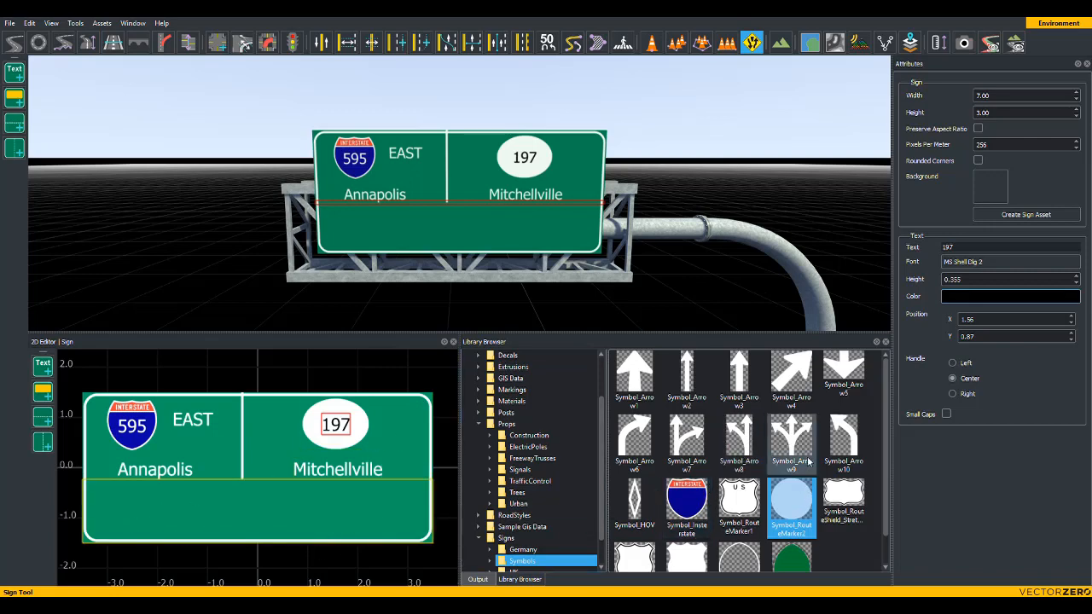
- Place a straight-ahead arrow under Annapolis and a branching arrow in the middle of the lower band
{"action": "left_click", "coordinate": [686, 376]}
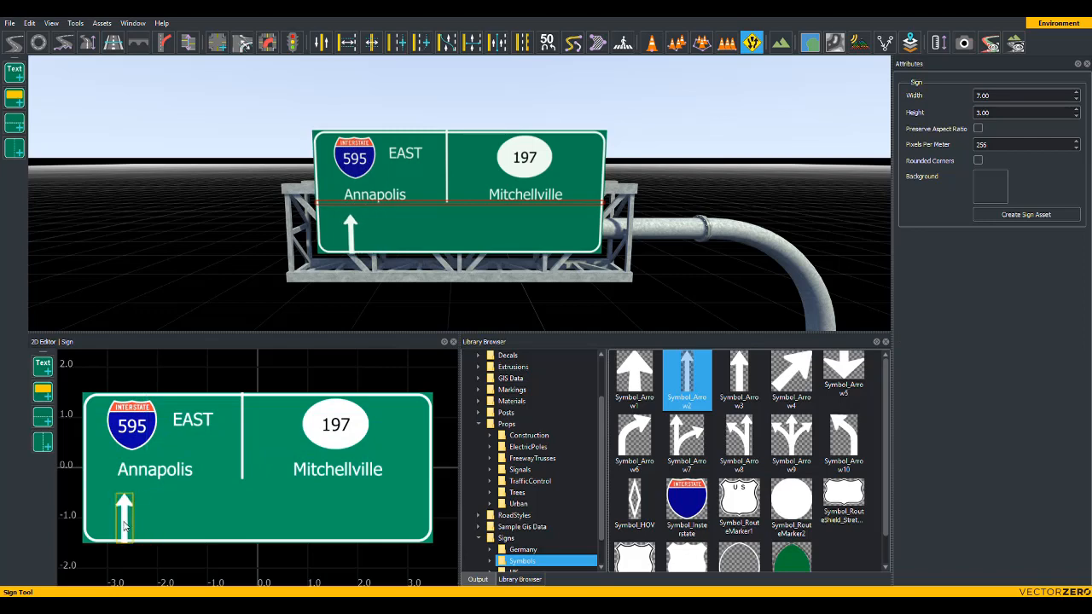
{"action": "left_click", "coordinate": [123, 512]}
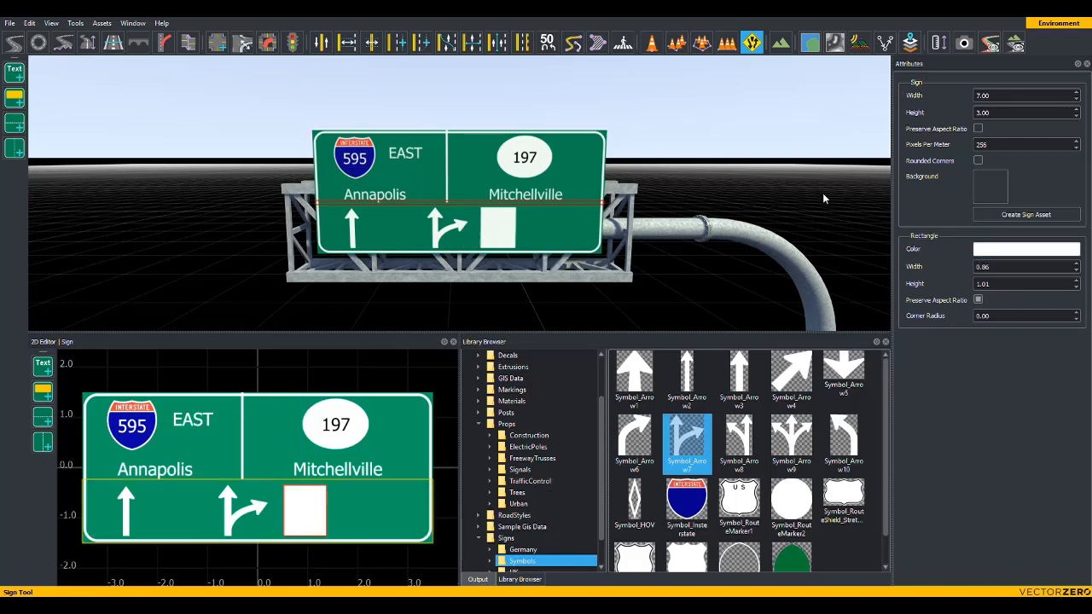
- Make the rectangle a rounded yellow panel, duplicate it, and add a right-curving arrow
{"action": "left_click", "coordinate": [1027, 249]}
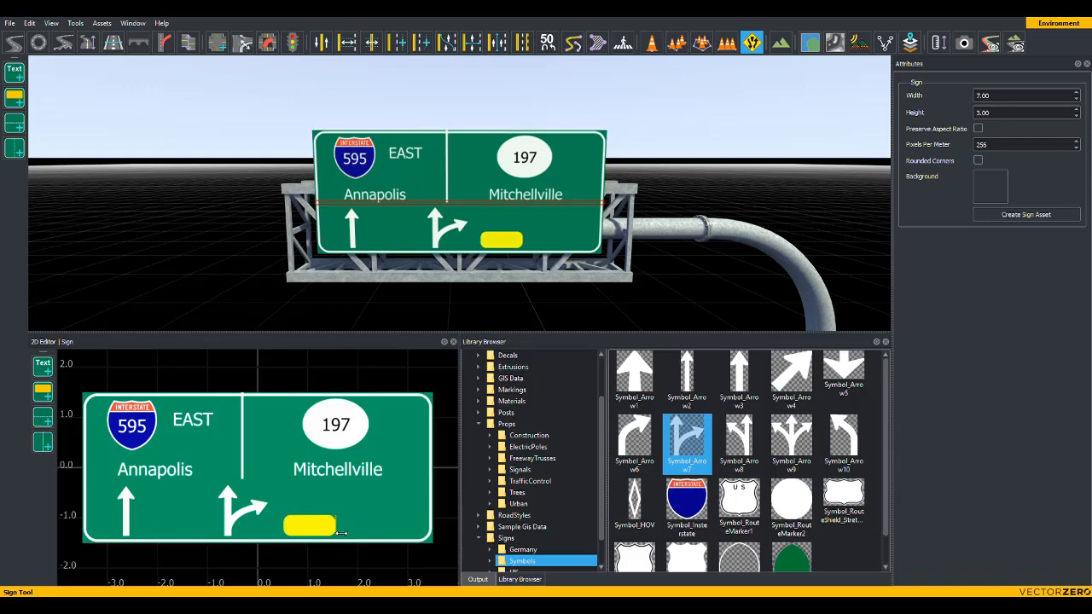
{"action": "left_click", "coordinate": [307, 522]}
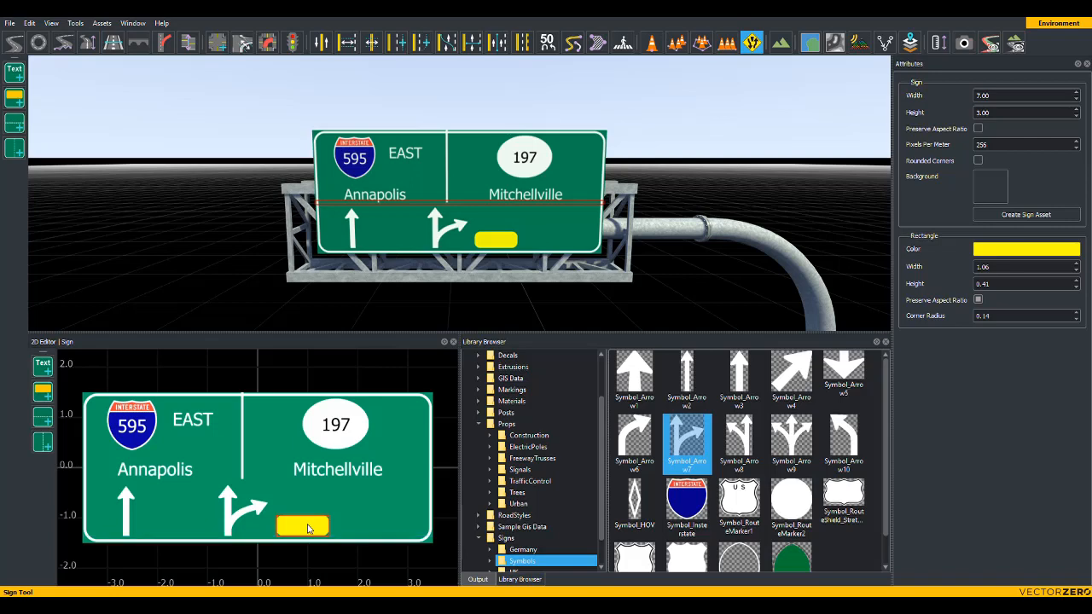
{"action": "left_click", "coordinate": [41, 391]}
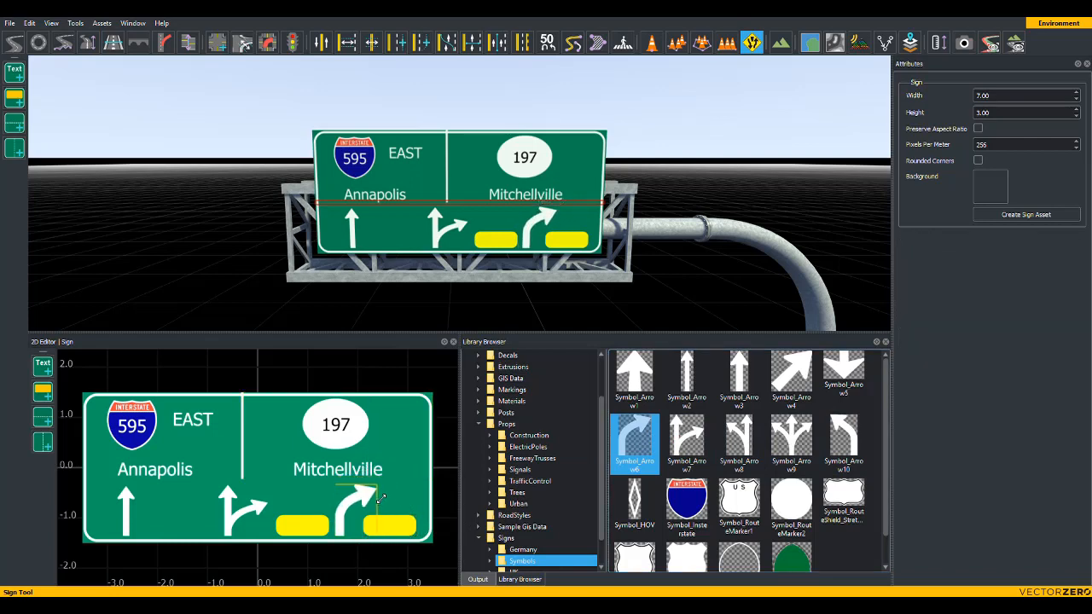
- Label the two yellow panels EXIT and ONLY
{"action": "left_click", "coordinate": [358, 504]}
{"action": "type", "text": "197"}
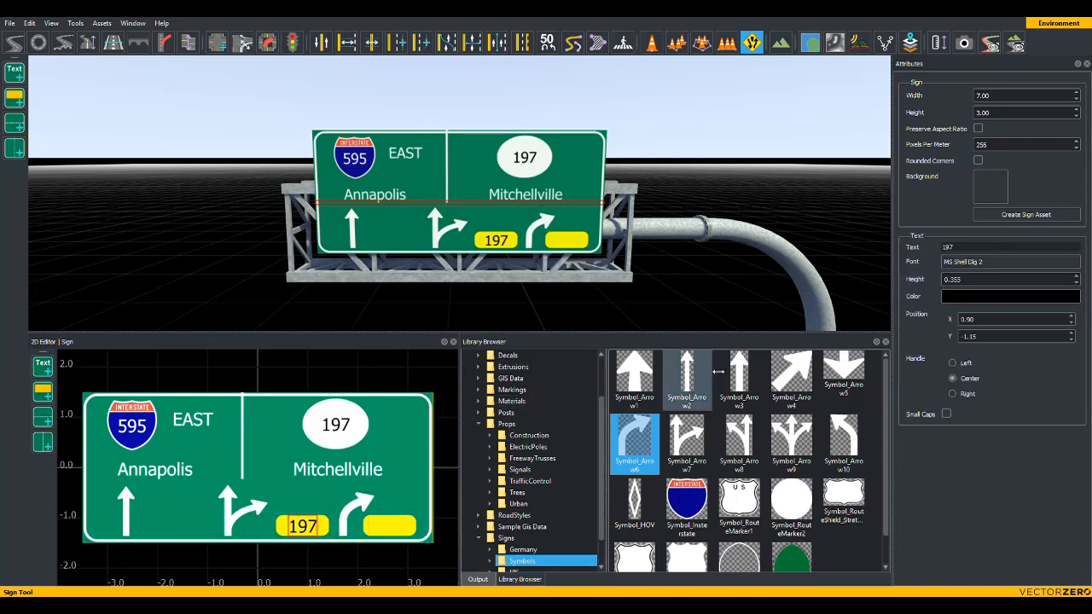
{"action": "left_click", "coordinate": [1010, 247]}
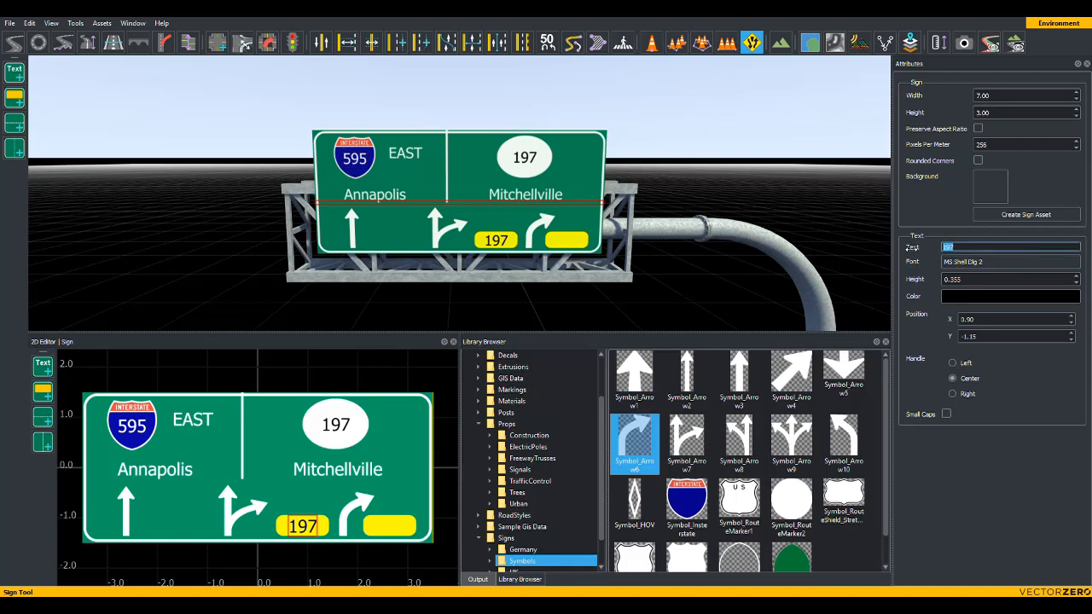
{"action": "type", "text": "EXIT"}
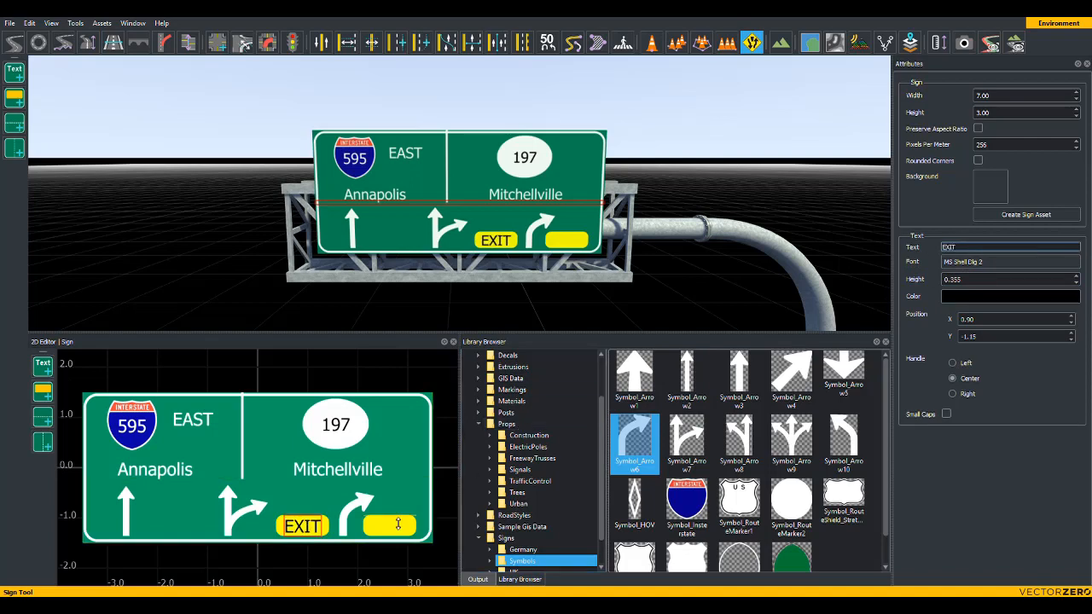
{"action": "left_click", "coordinate": [389, 526]}
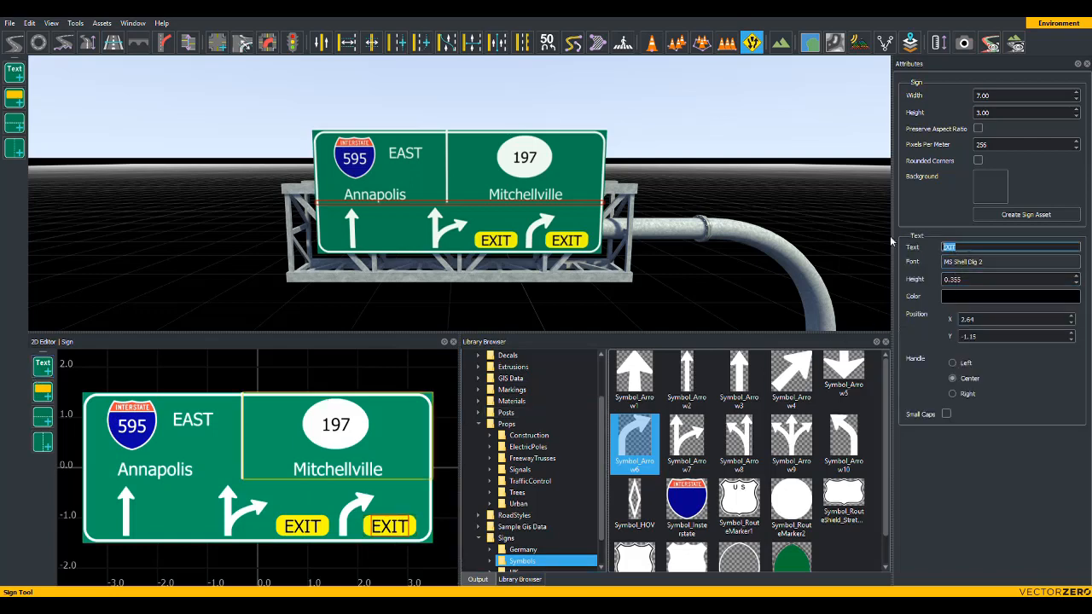
{"action": "type", "text": "ONLY"}
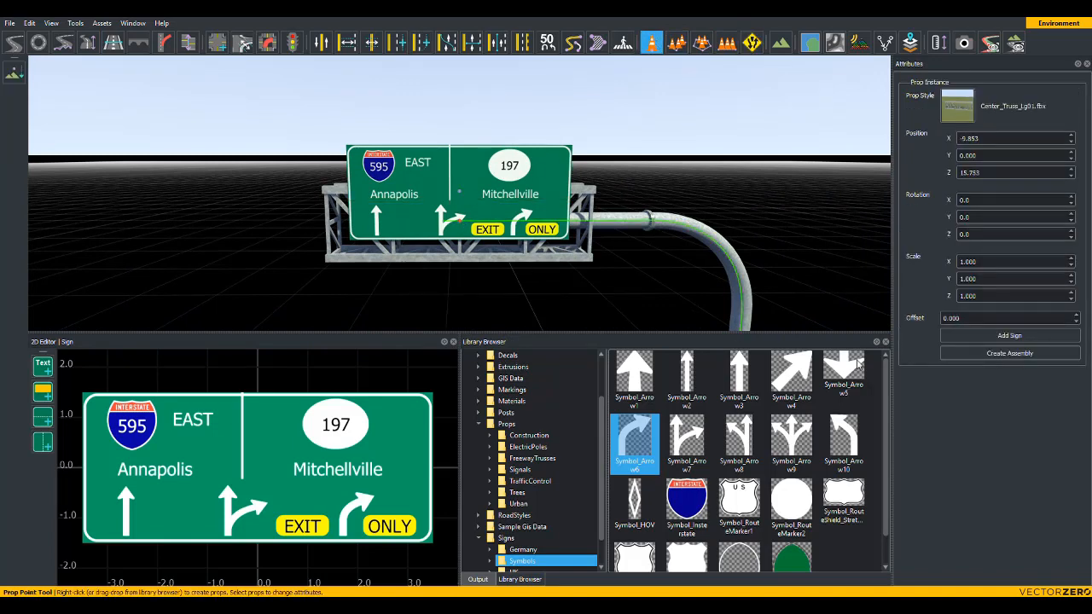
- Create a new 2.50 x 0.75 sign with a white border and text reading EXIT 11
{"action": "left_click", "coordinate": [1011, 335]}
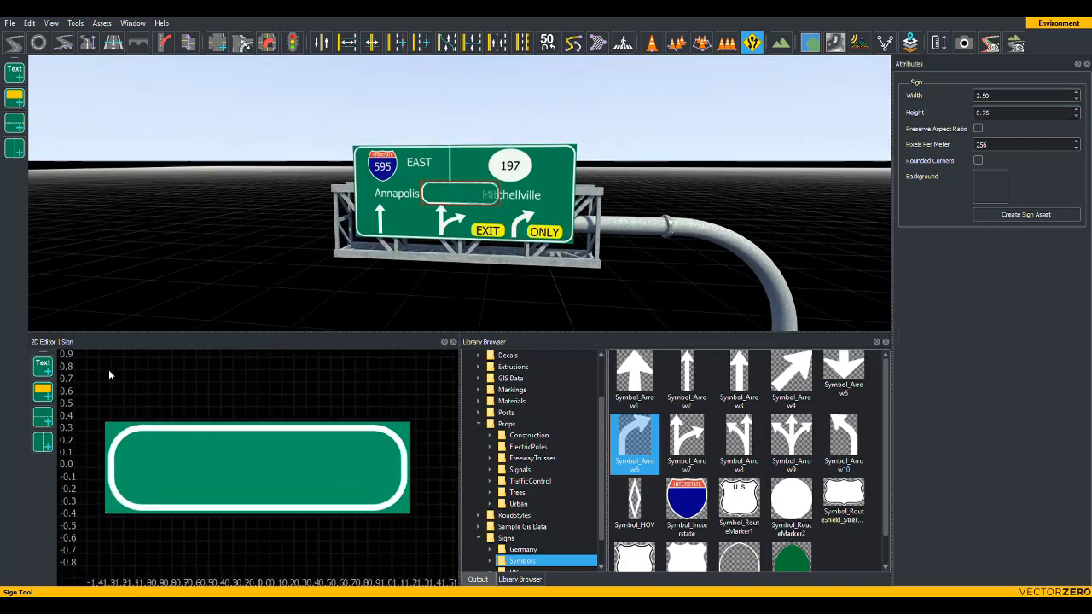
{"action": "left_click", "coordinate": [256, 467]}
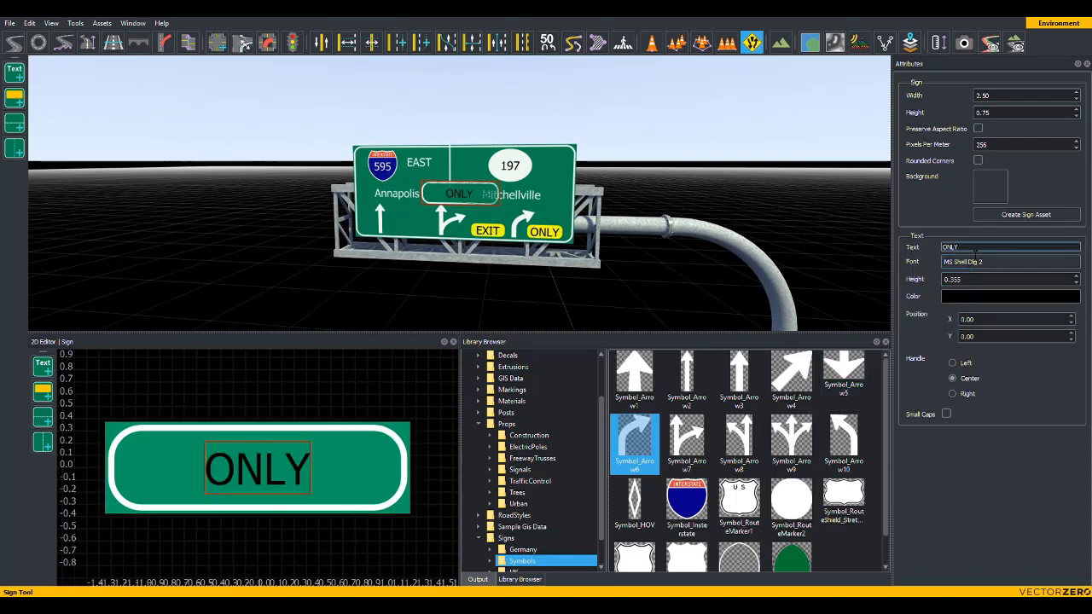
{"action": "type", "text": "EXIT 11"}
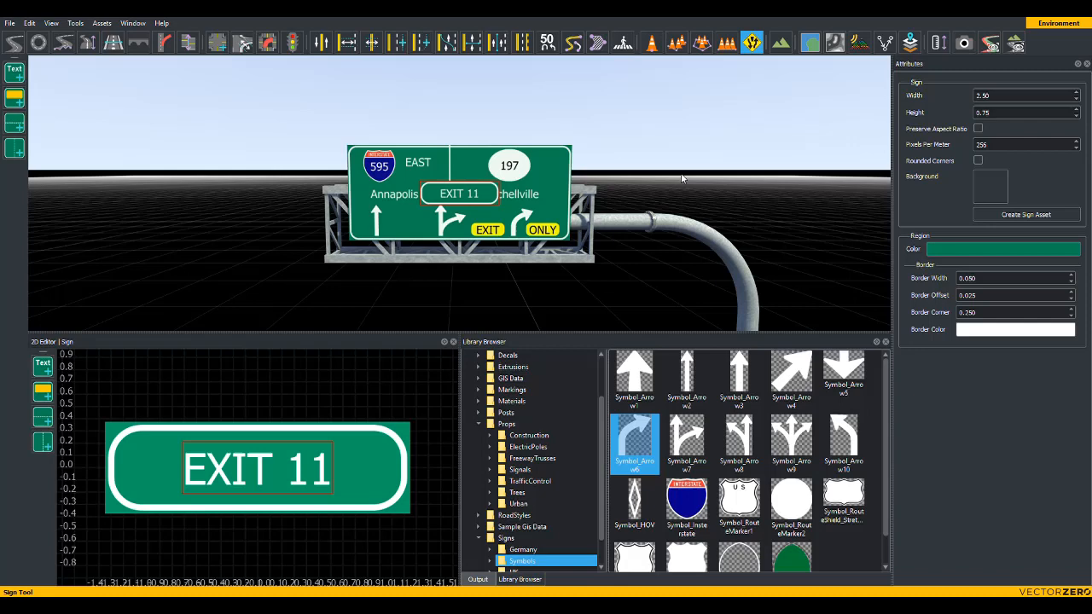
{"action": "mouse_move", "coordinate": [966, 154]}
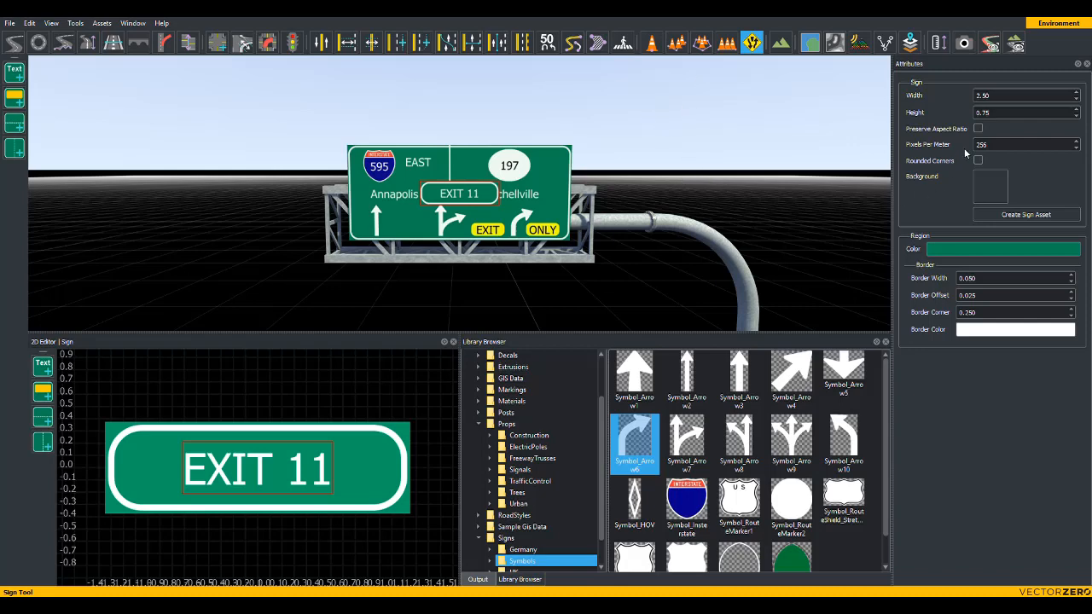
{"action": "mouse_move", "coordinate": [976, 164]}
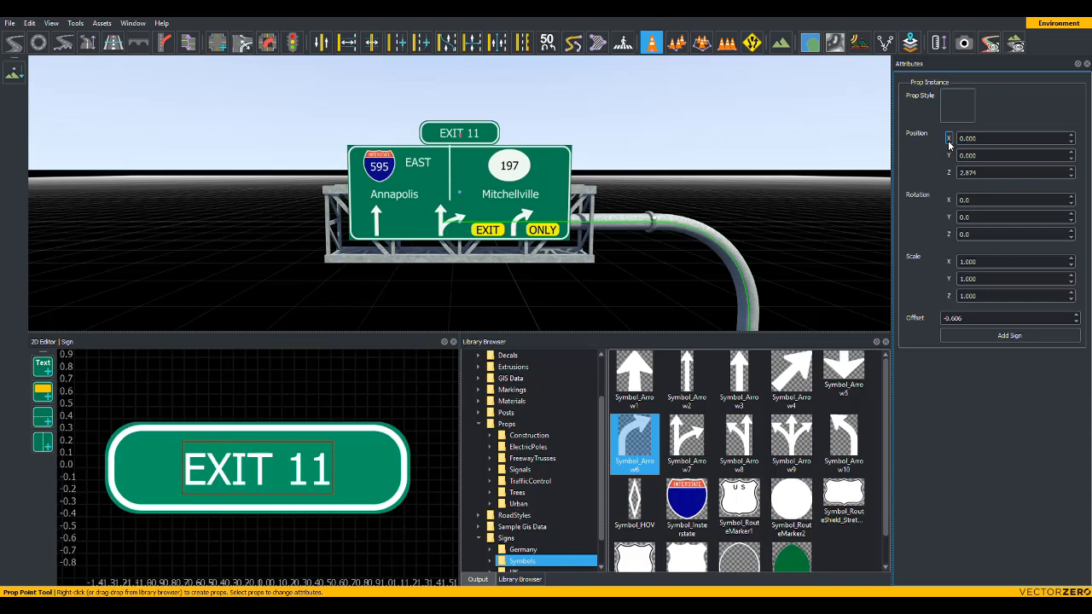
- Position the EXIT 11 sign prop at X 1.746 so it sits atop the truss above the Mitchellville half
{"action": "type", "text": "1.746"}
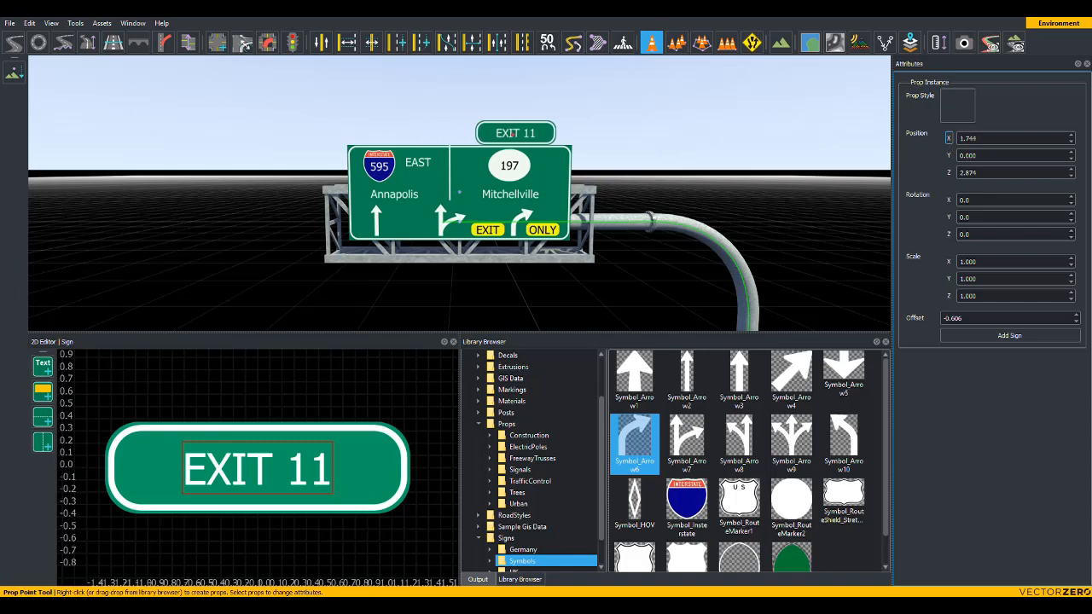